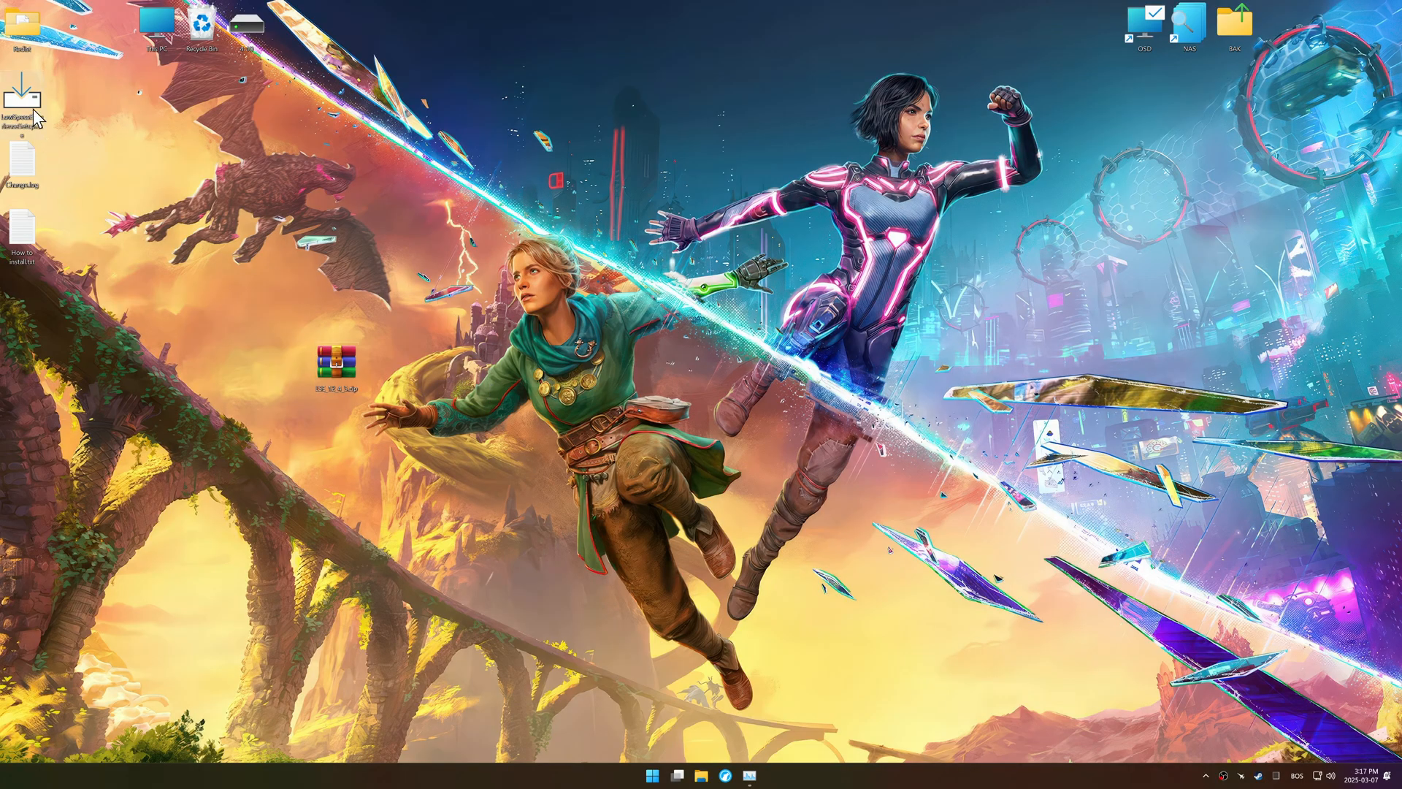
# Run the Low Specs Experience installer from the desktop and accept its license agreement.
pyautogui.doubleClick(22, 98)
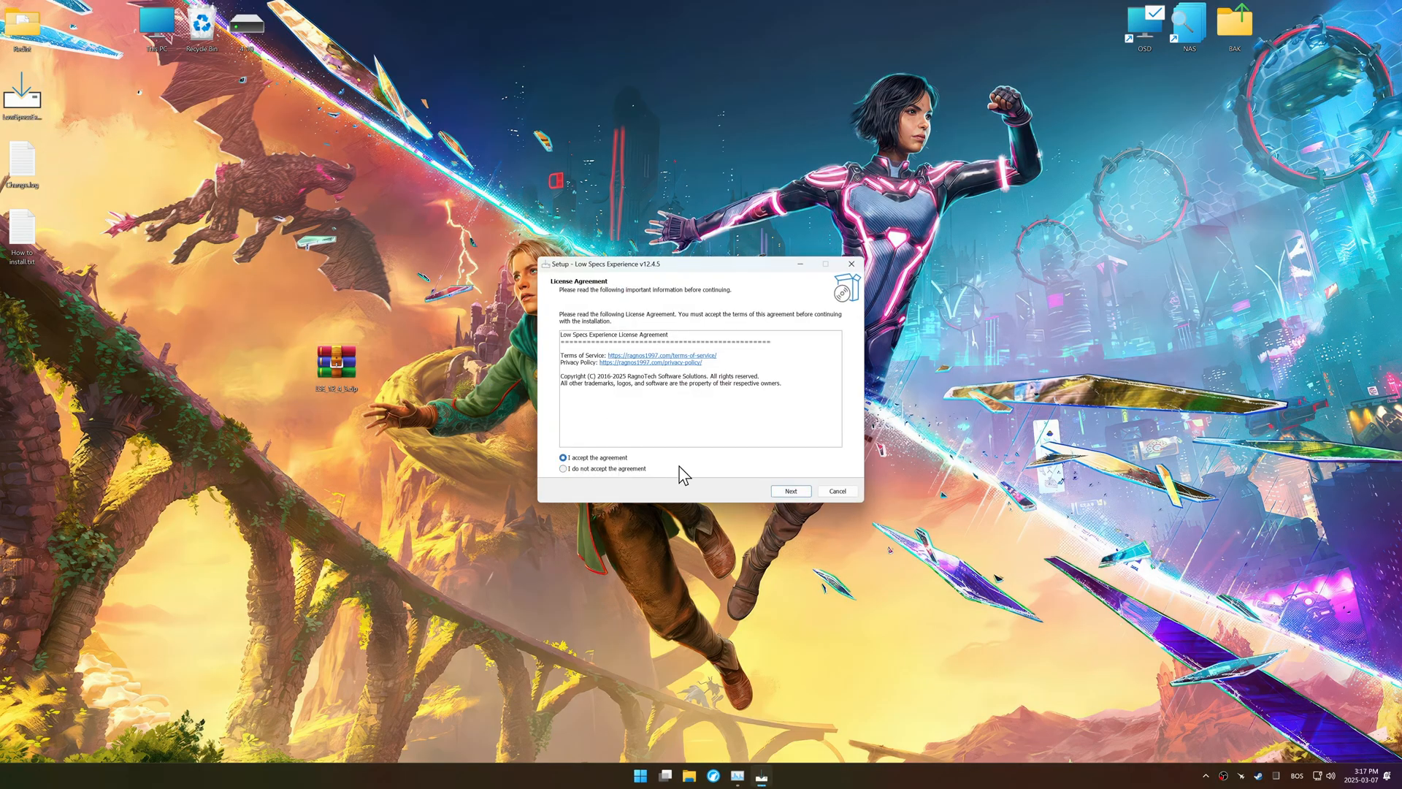
pyautogui.click(790, 491)
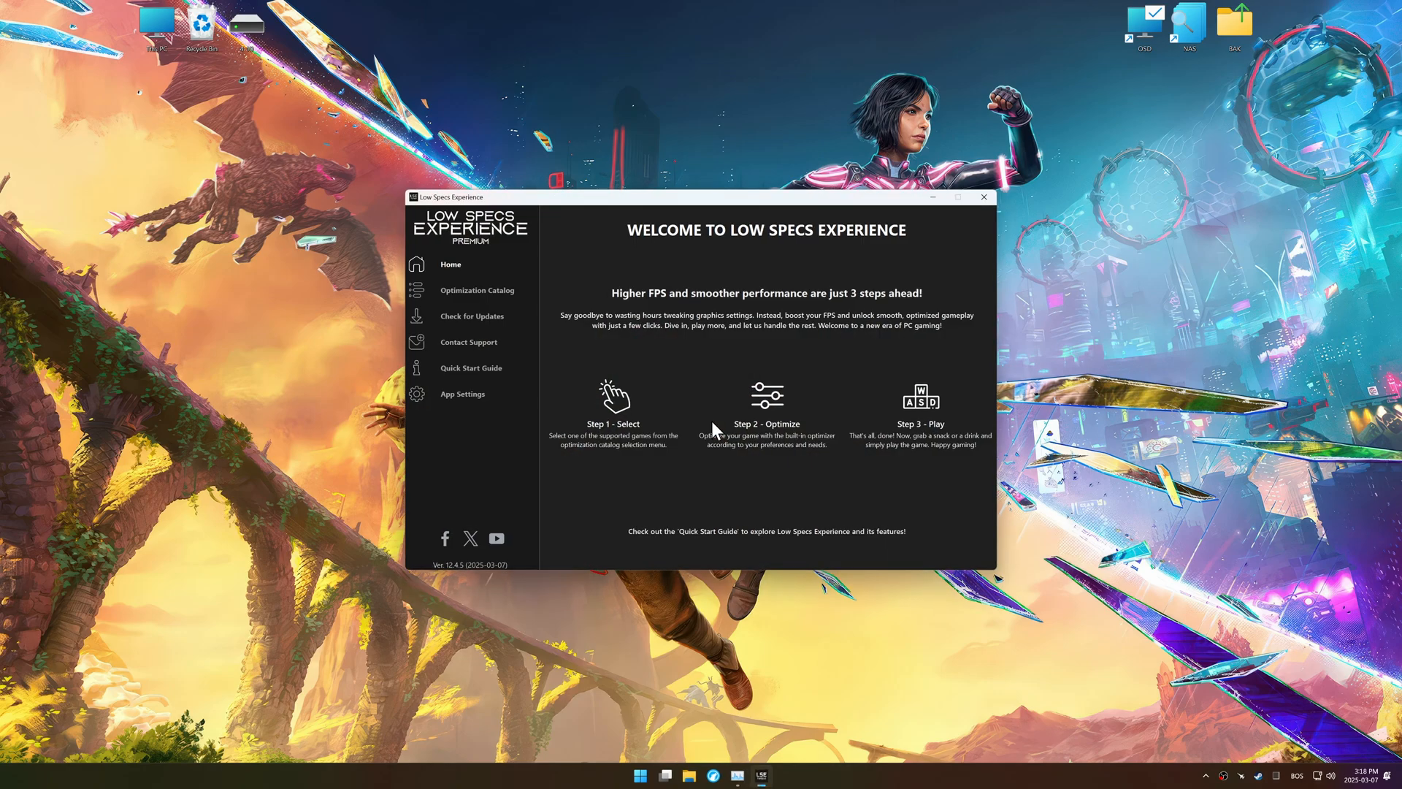
# From the Optimization Catalog, load the Split Fiction package for Steam.
pyautogui.click(477, 289)
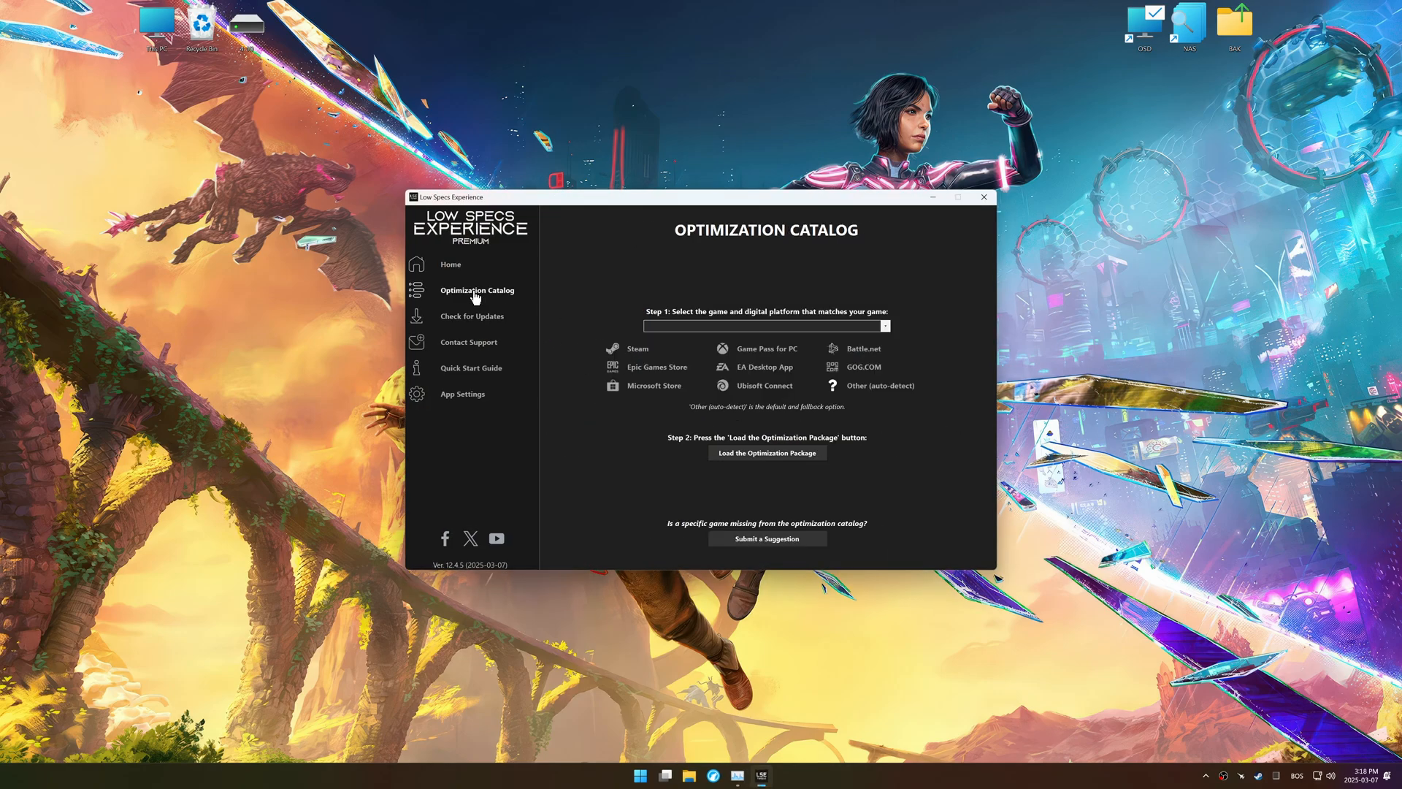
pyautogui.click(762, 324)
pyautogui.write('Split Fiction')
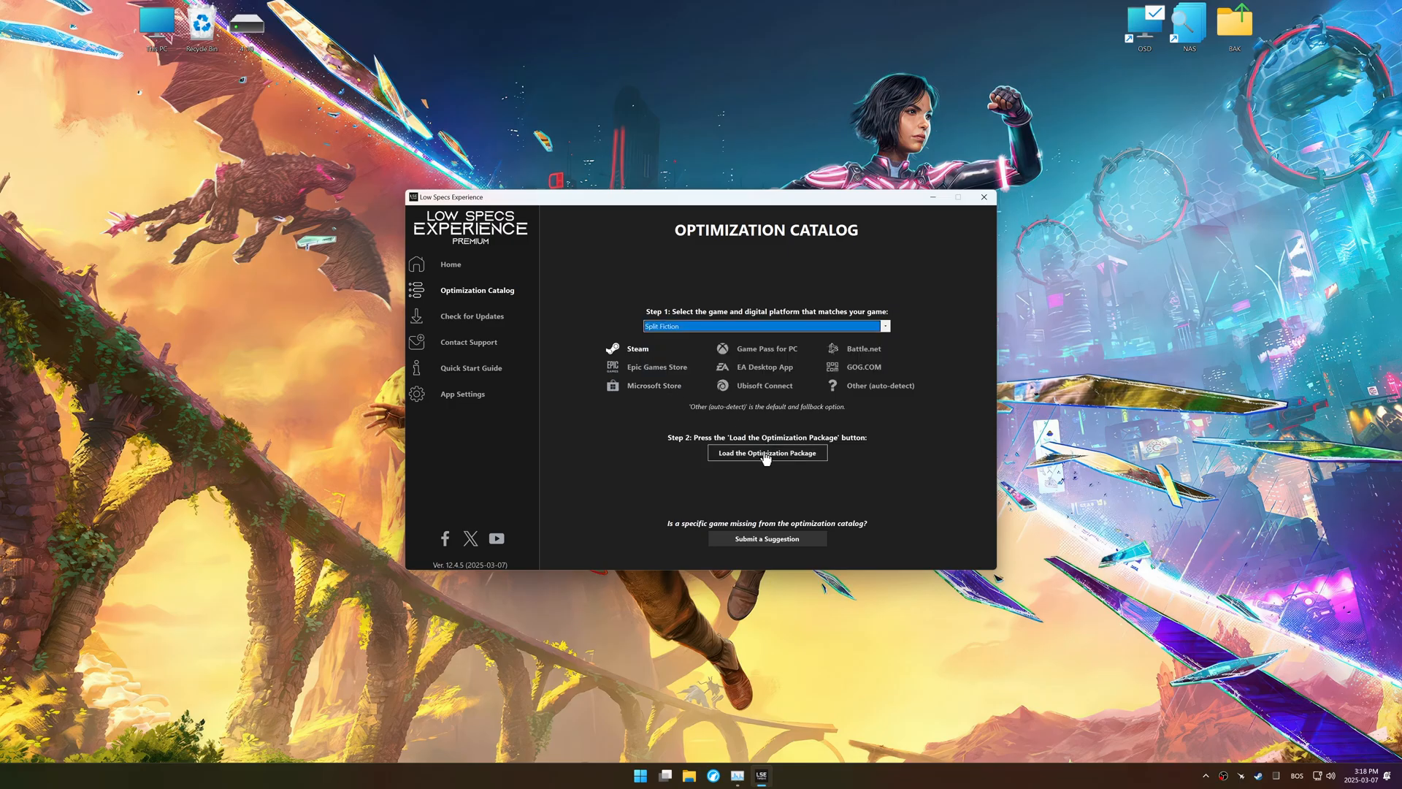
pyautogui.click(767, 453)
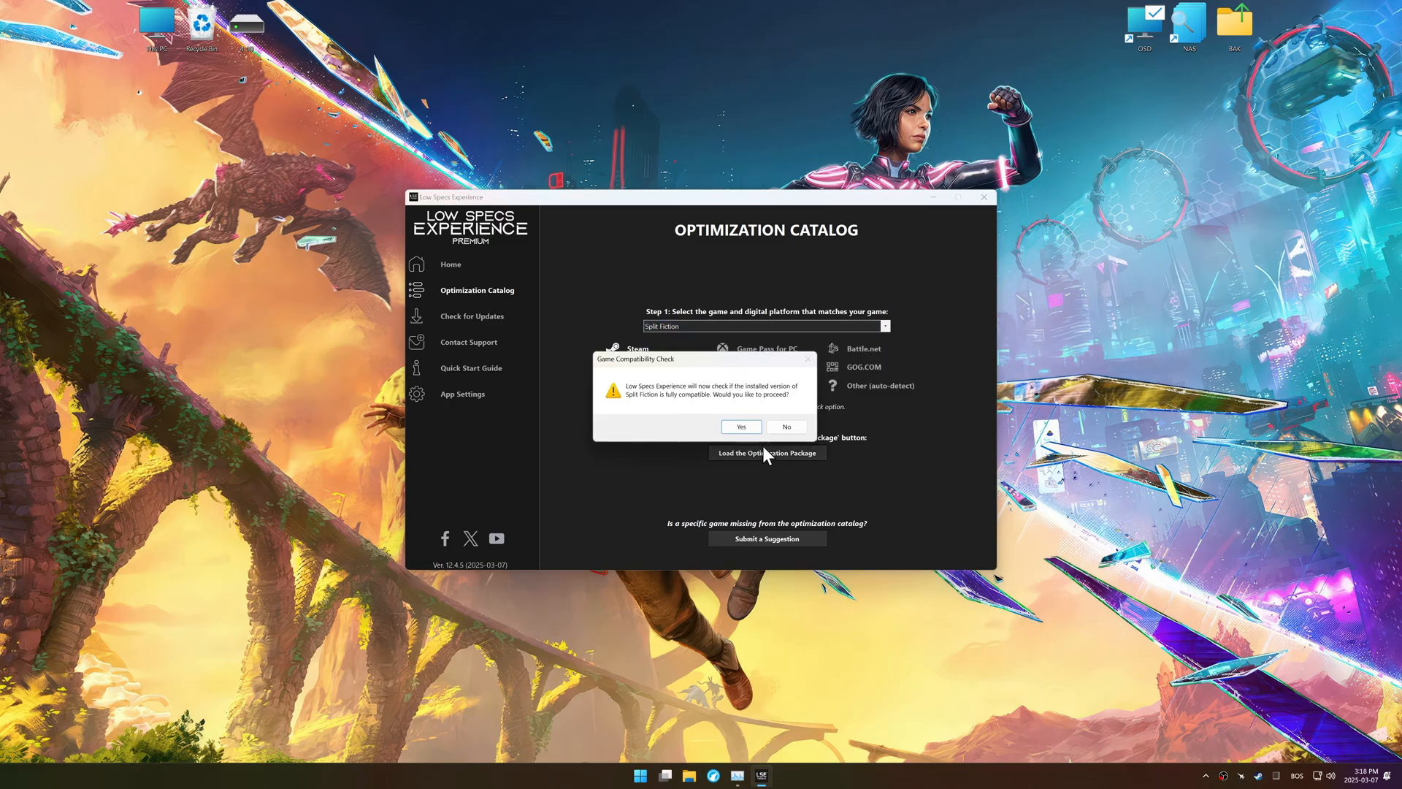
# Confirm the compatibility check and proceed to Split Fiction's optimization control panel.
pyautogui.click(740, 425)
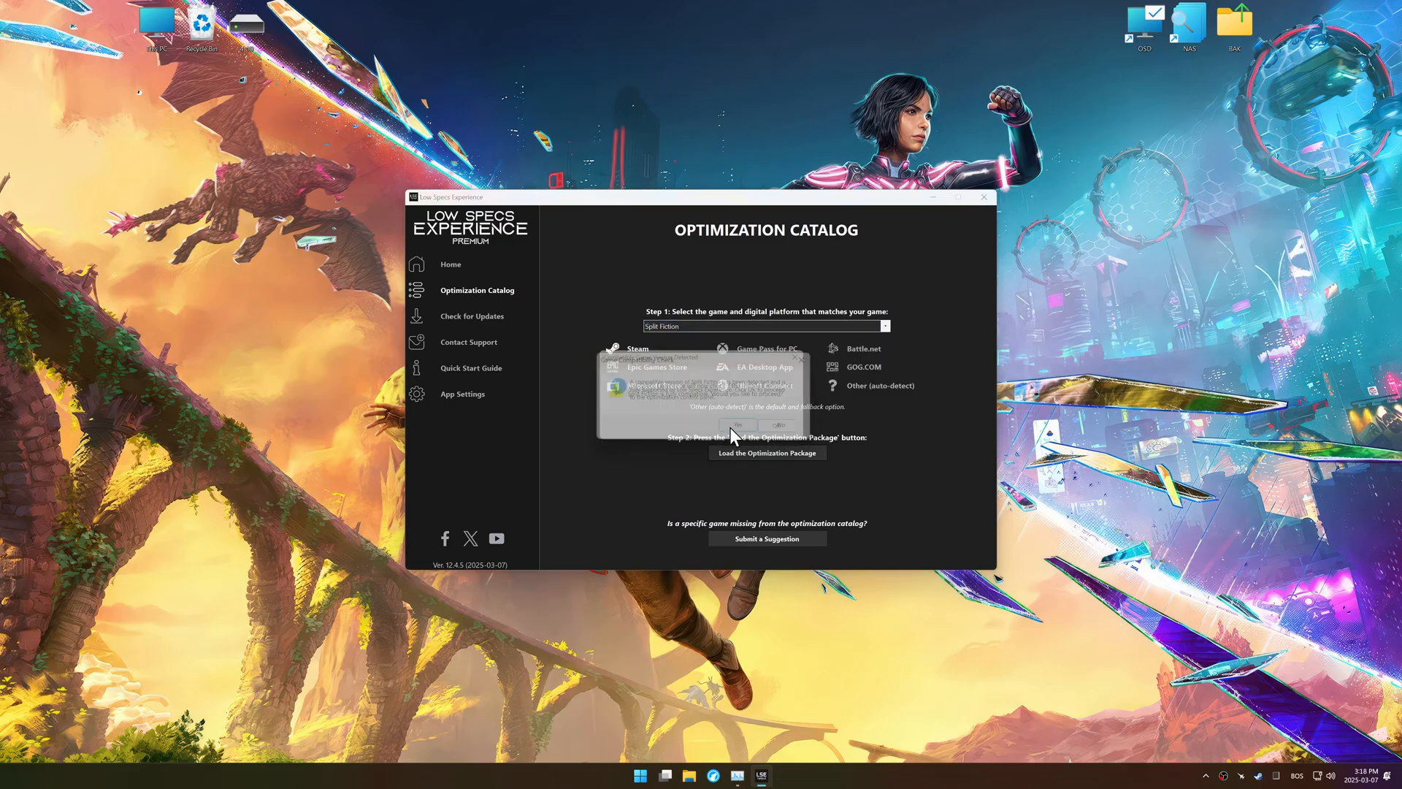
pyautogui.click(739, 424)
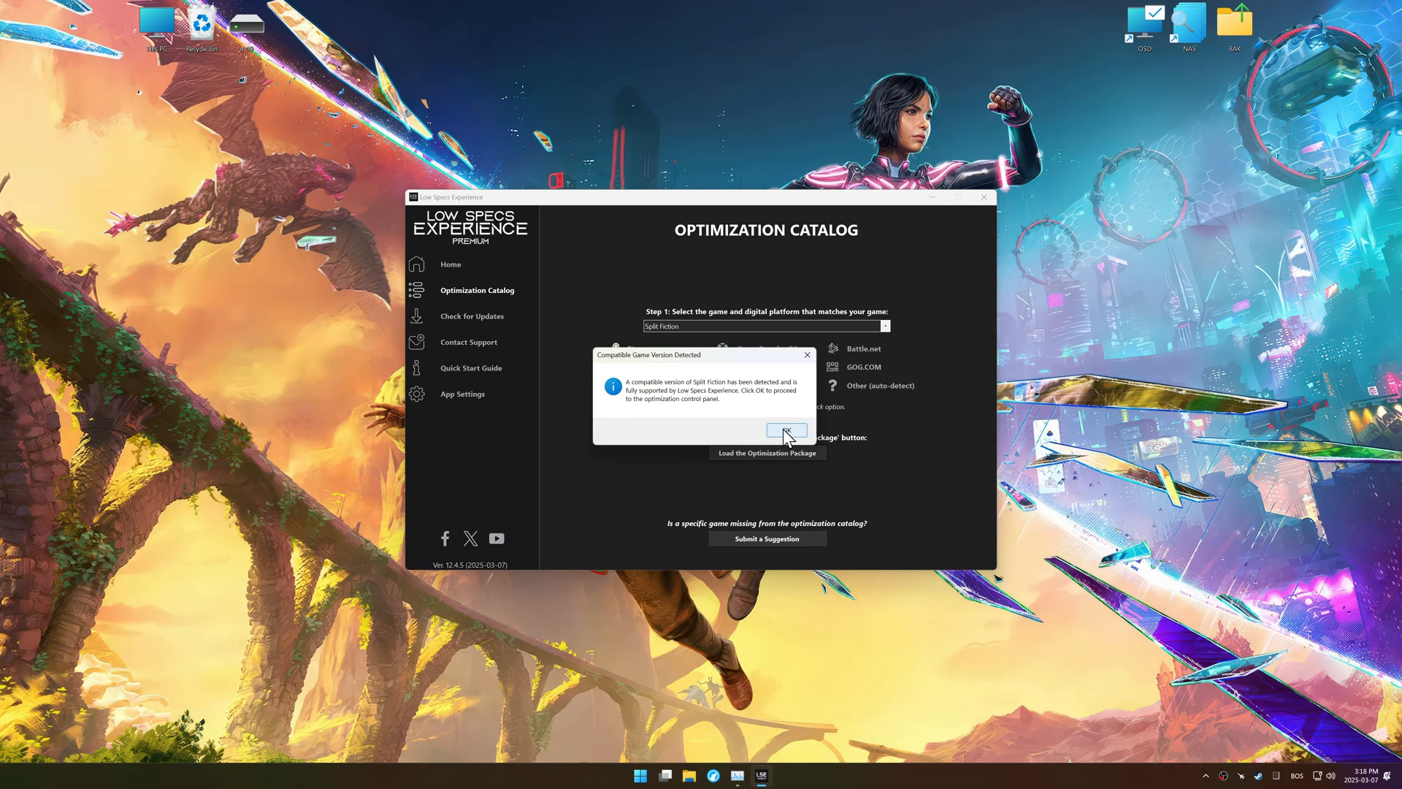
pyautogui.click(786, 430)
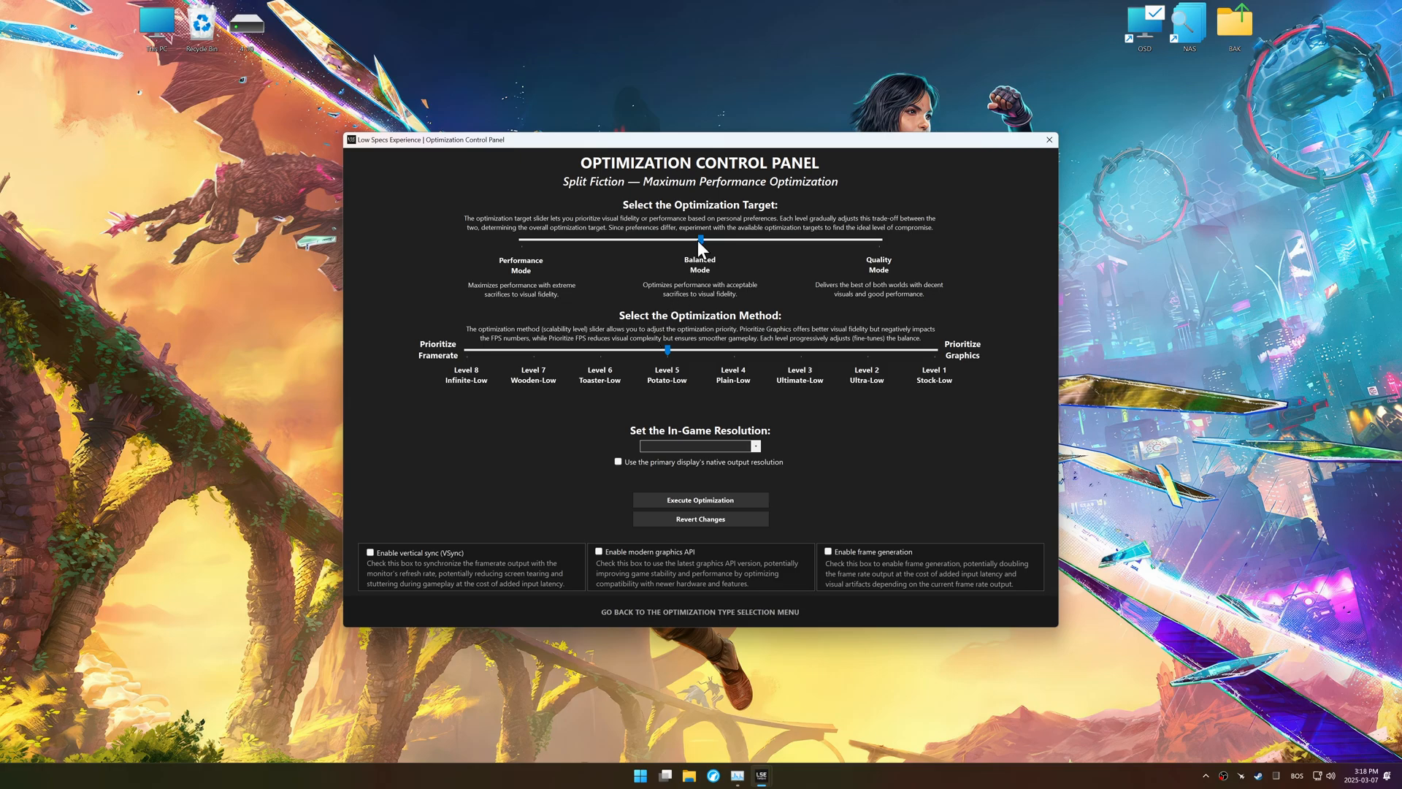
# Choose Performance Mode at Level 5 Potato-Low with 1920 x 1080 in-game resolution.
pyautogui.click(754, 445)
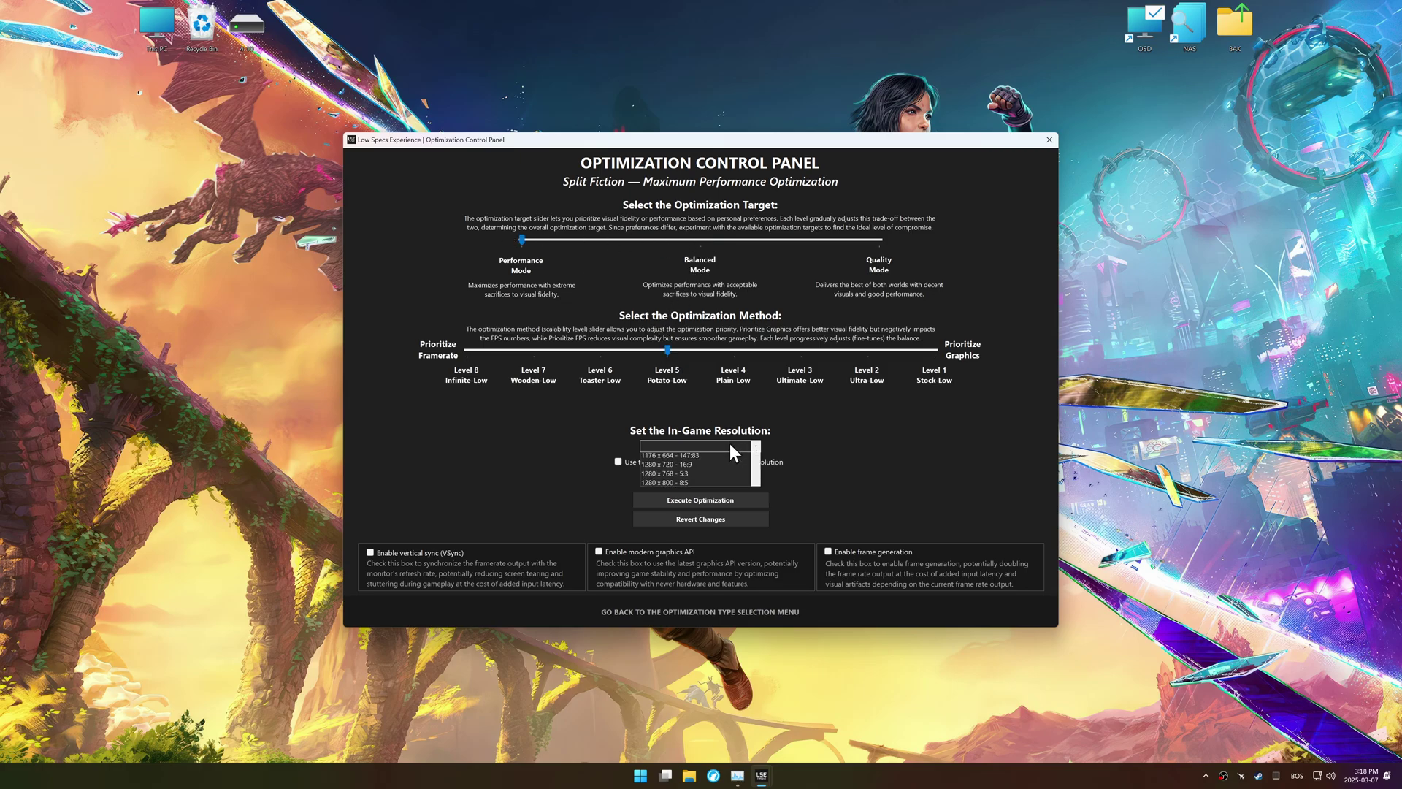
pyautogui.click(699, 447)
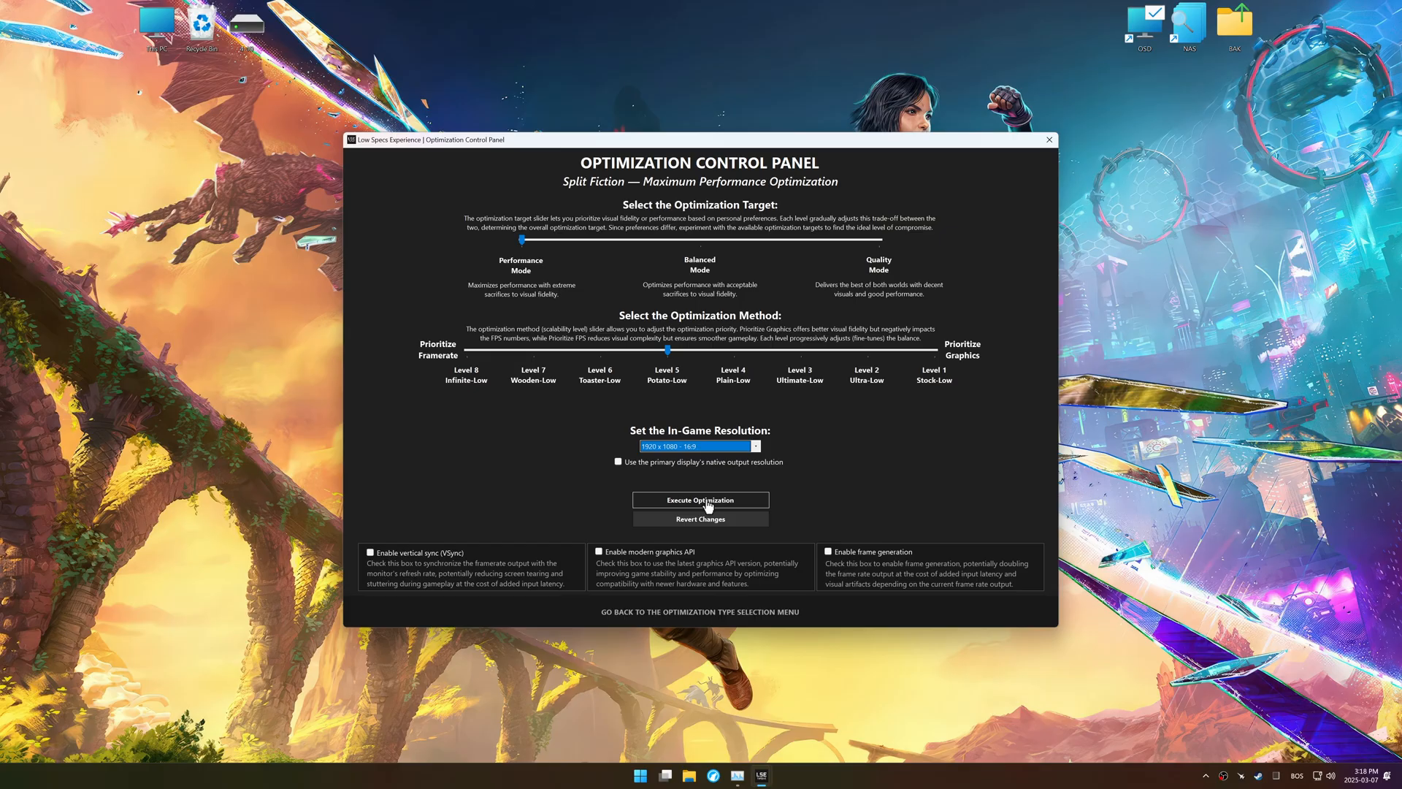
# Execute the optimization, confirm it, dismiss the resolution warning and go back to type selection.
pyautogui.click(700, 500)
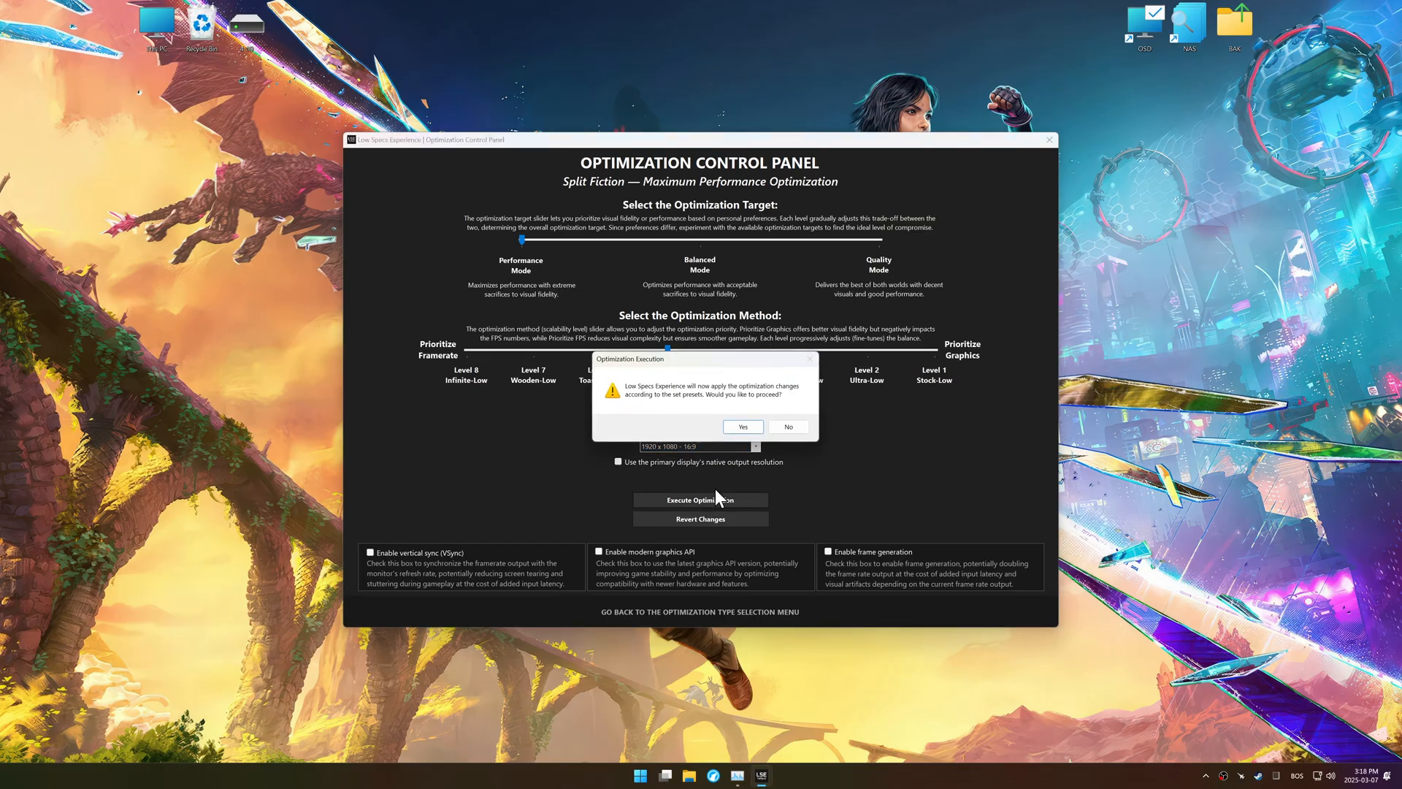
pyautogui.click(742, 427)
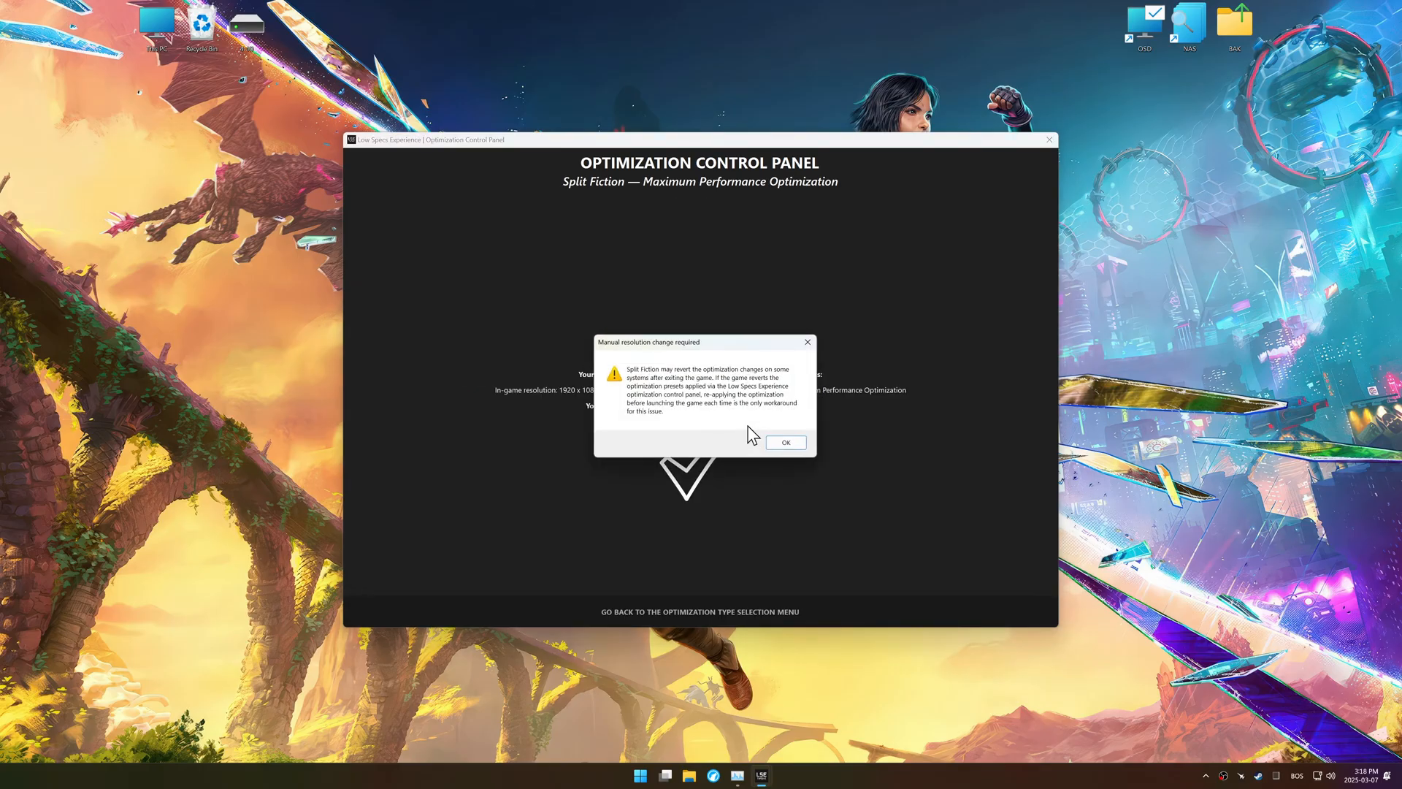
pyautogui.click(785, 441)
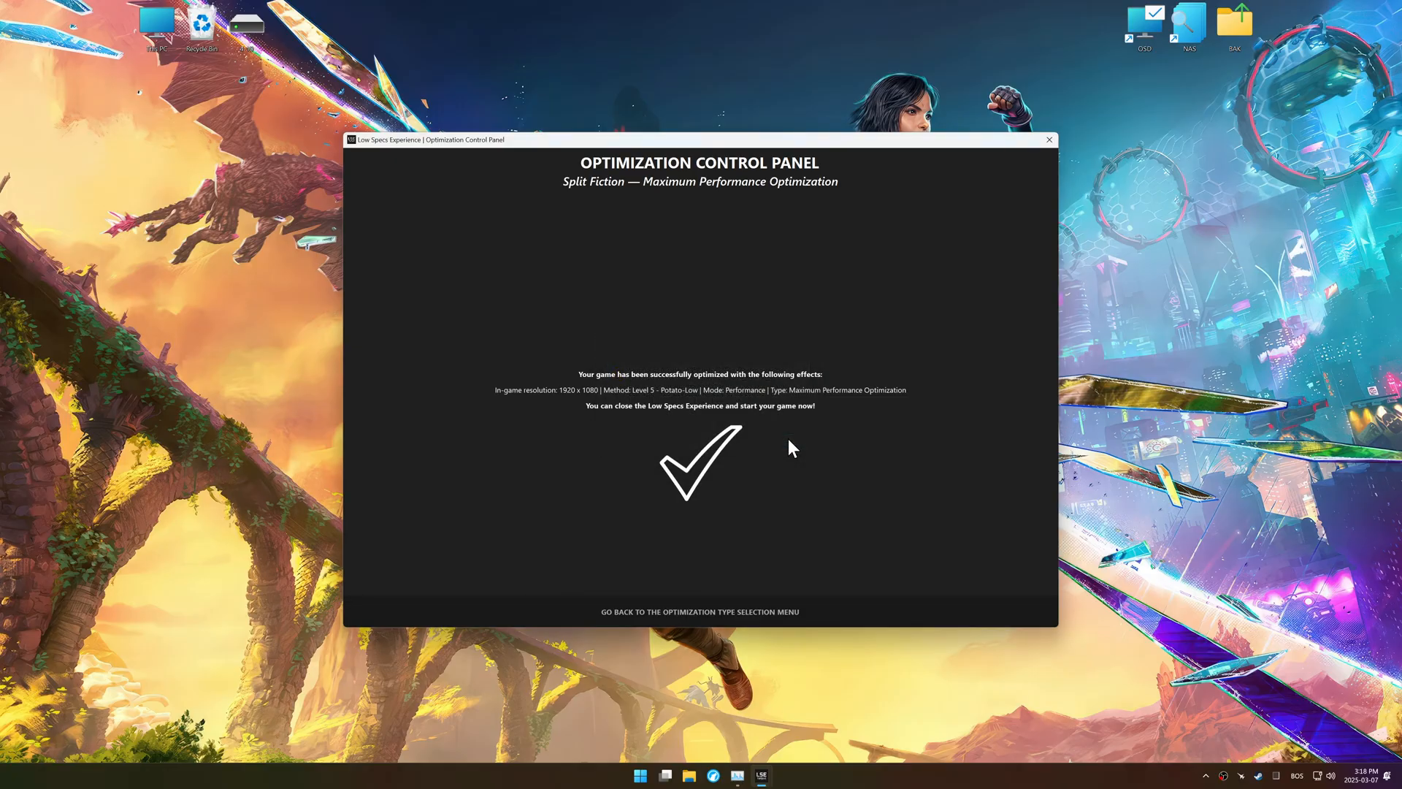
pyautogui.click(700, 612)
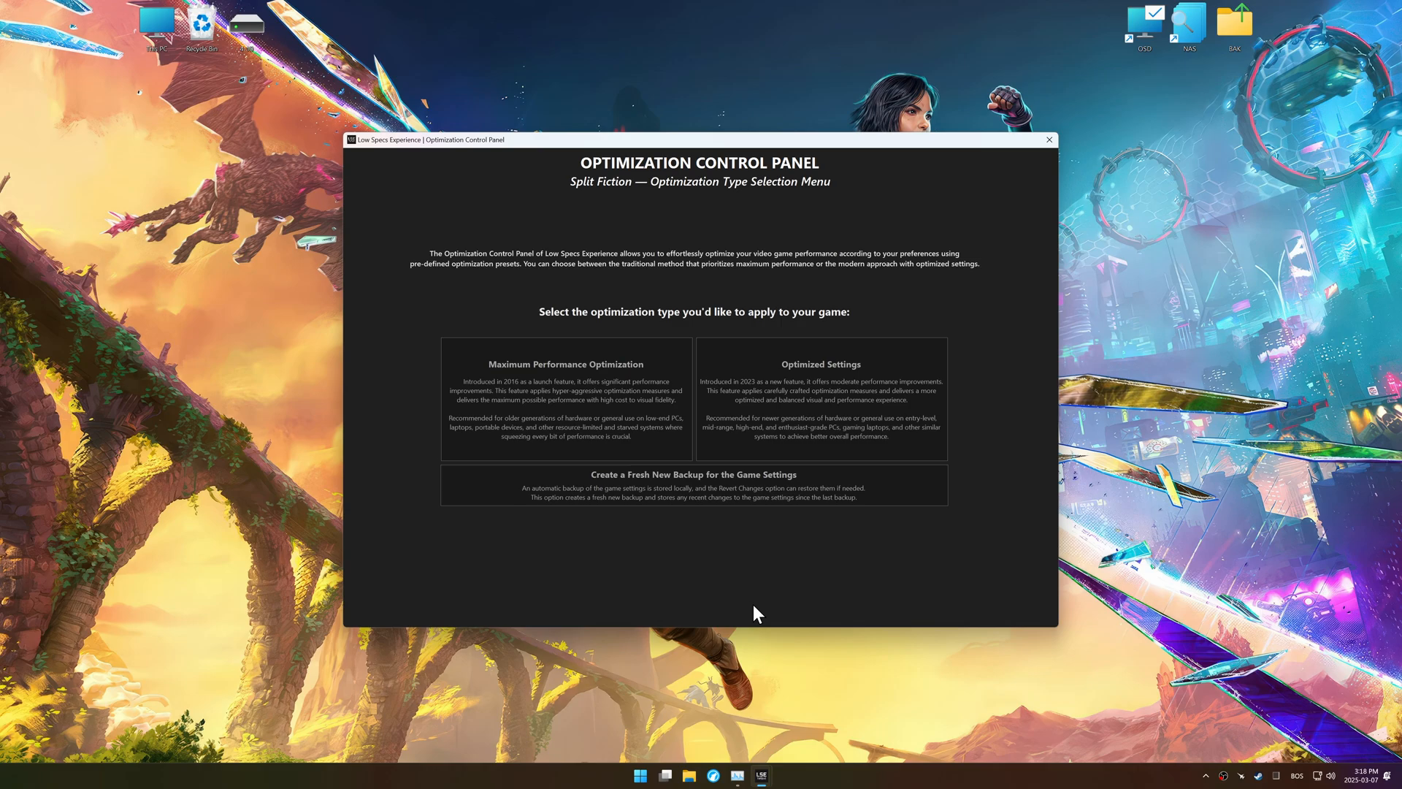
# From Maximum Performance Optimization, revert all changes applied to Split Fiction.
pyautogui.click(566, 398)
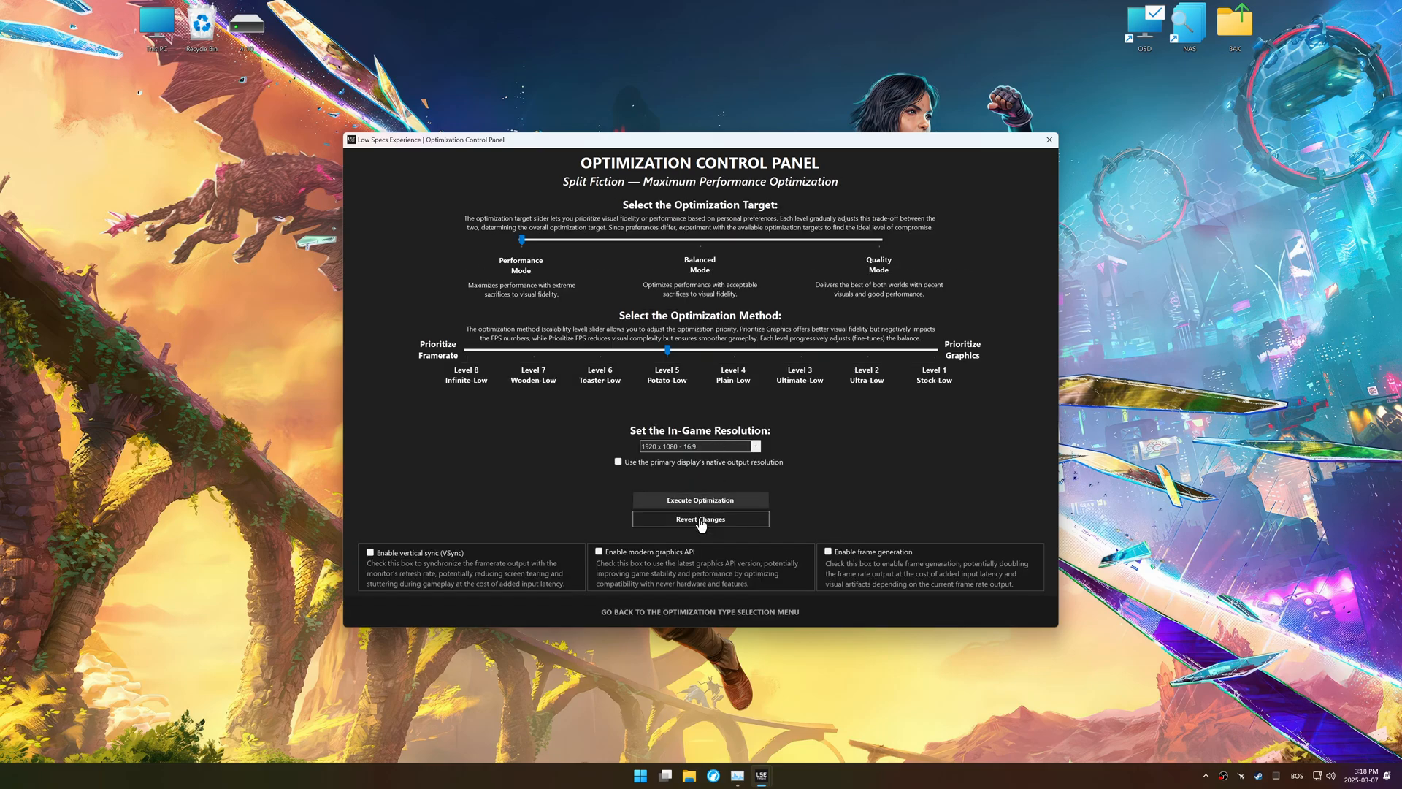
pyautogui.click(700, 519)
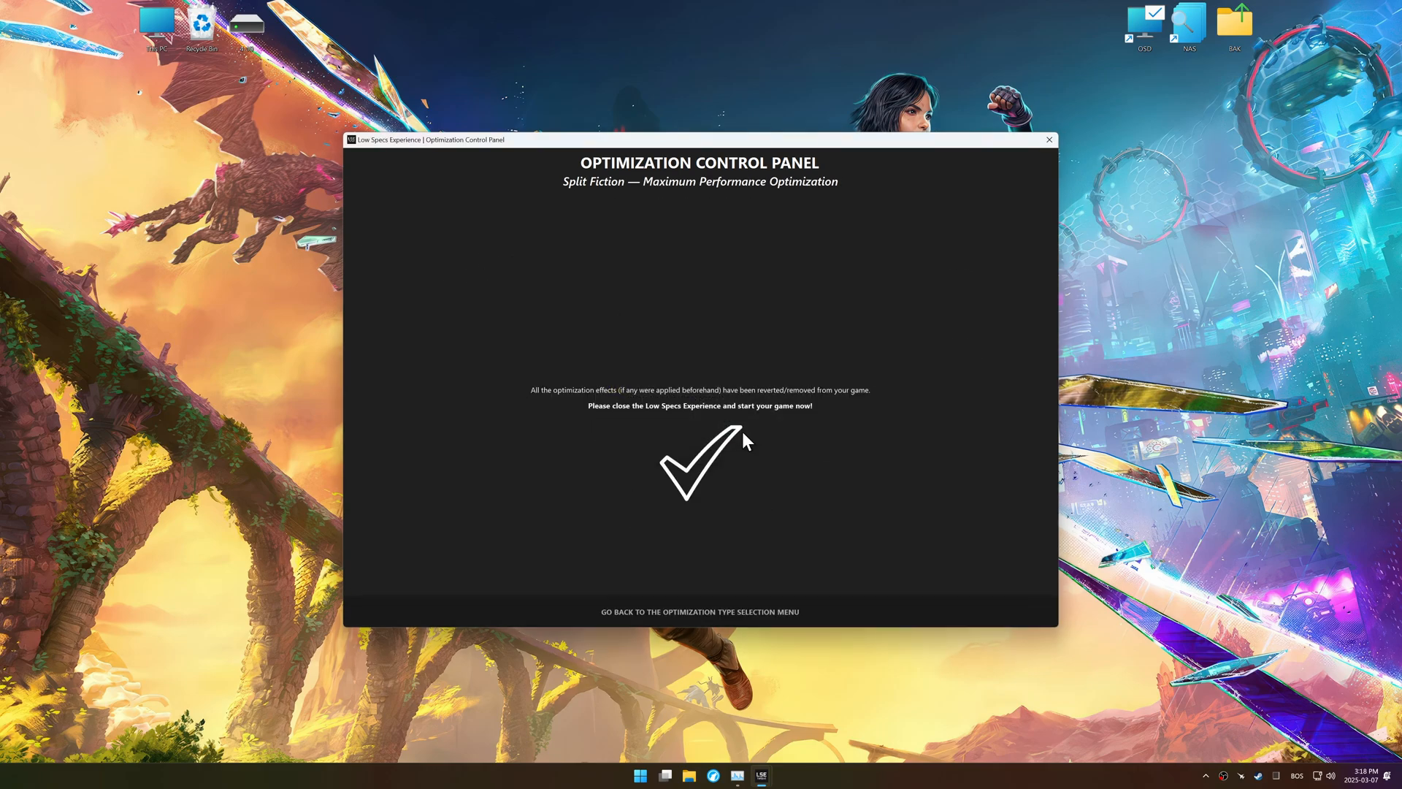